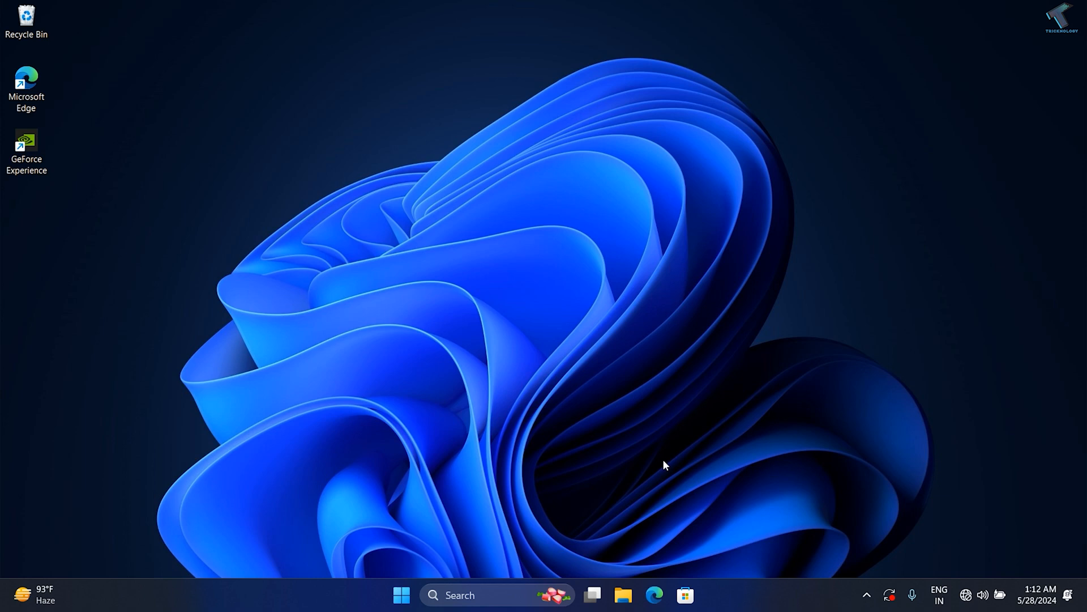
- Right-click the Start button to show the Win+X quick-link menu of system tools
{"action": "right_click", "coordinate": [401, 594]}
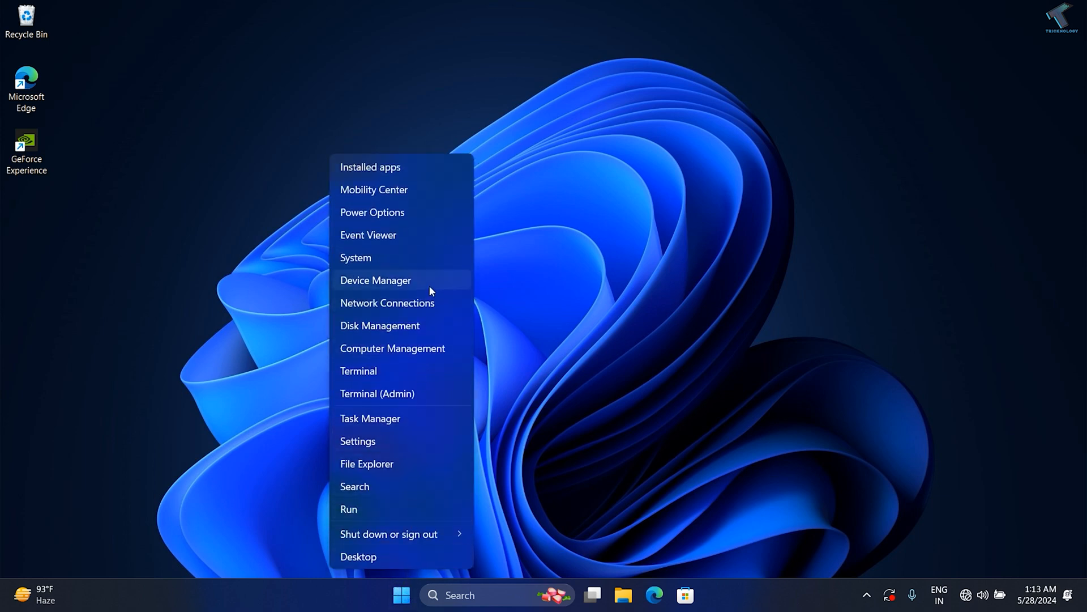
- Launch Device Manager from the quick-link menu
{"action": "left_click", "coordinate": [375, 280]}
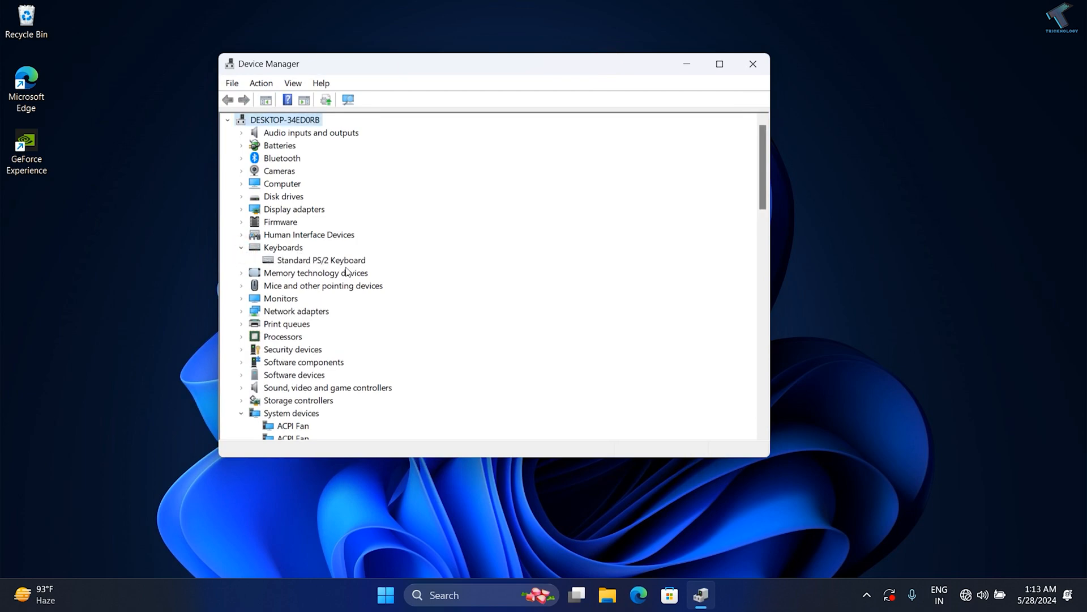
{"action": "mouse_move", "coordinate": [346, 265]}
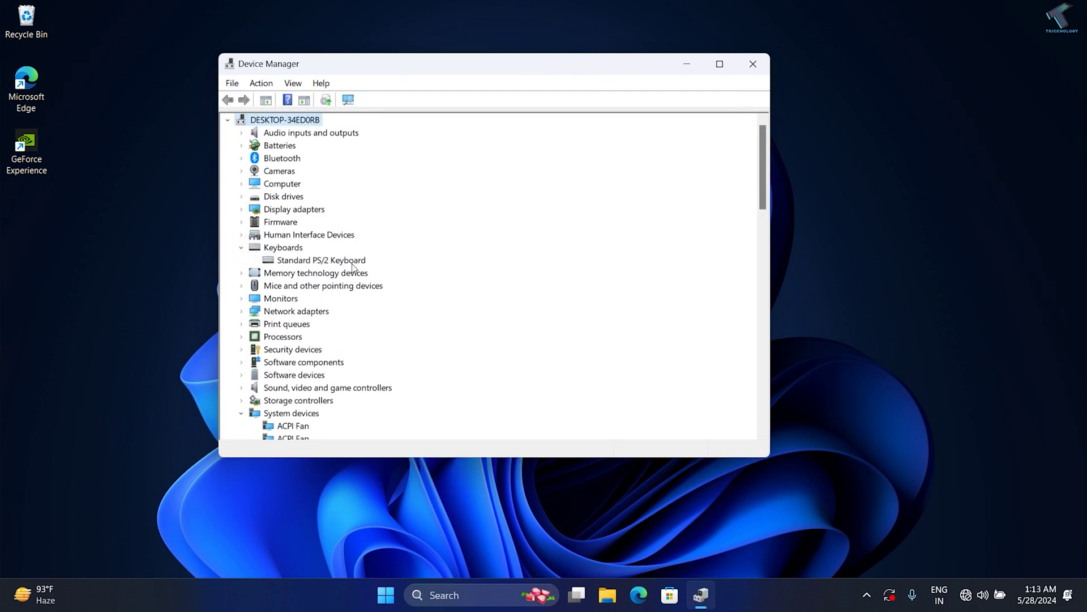
- Uninstall the Standard PS/2 Keyboard device and decline the immediate restart
{"action": "right_click", "coordinate": [320, 260]}
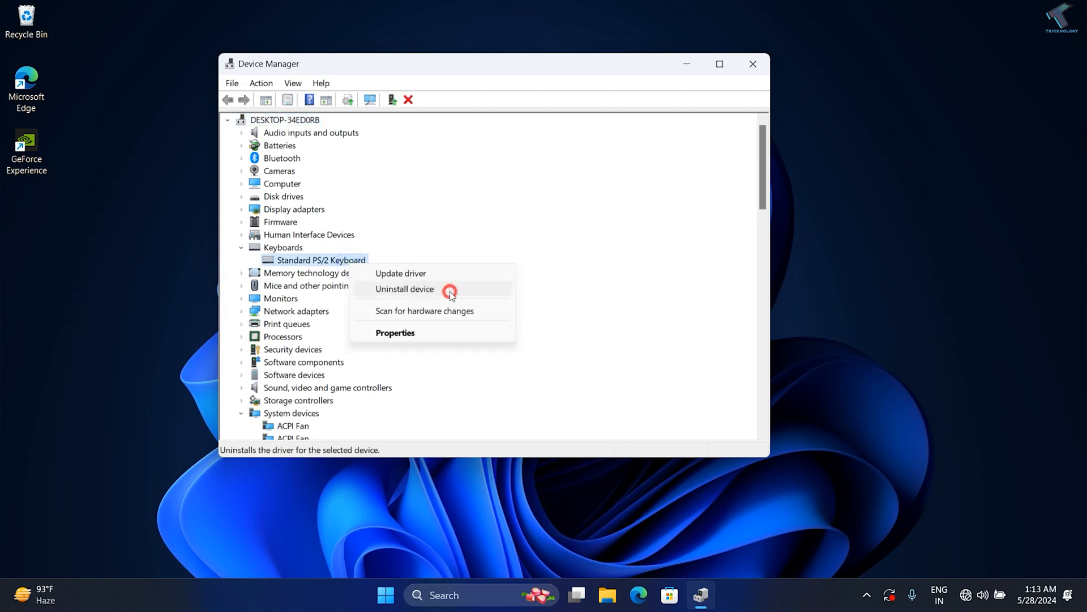
{"action": "left_click", "coordinate": [405, 289]}
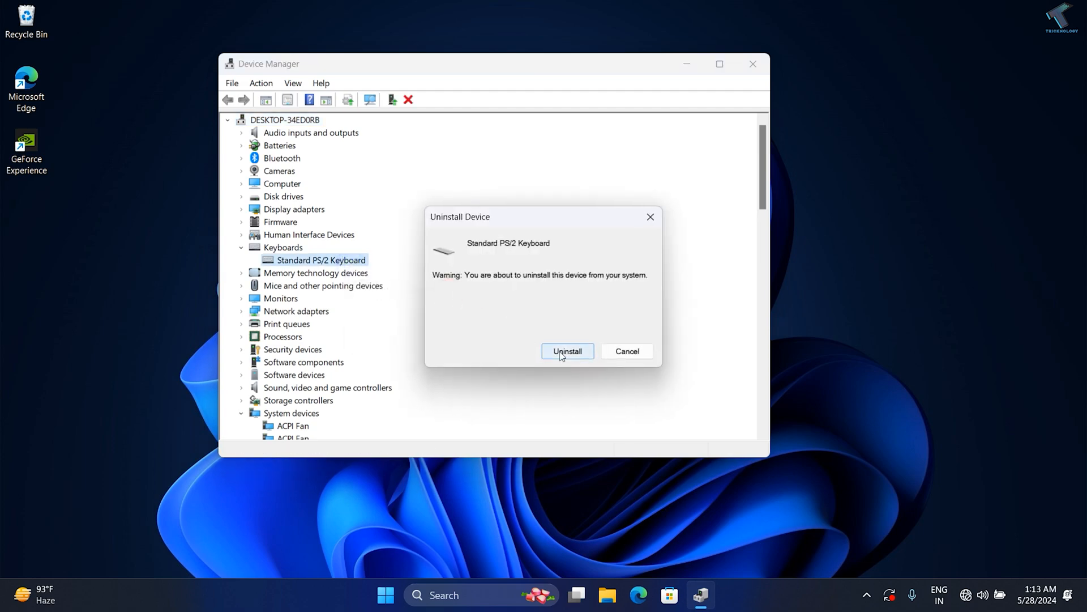
{"action": "left_click", "coordinate": [568, 351]}
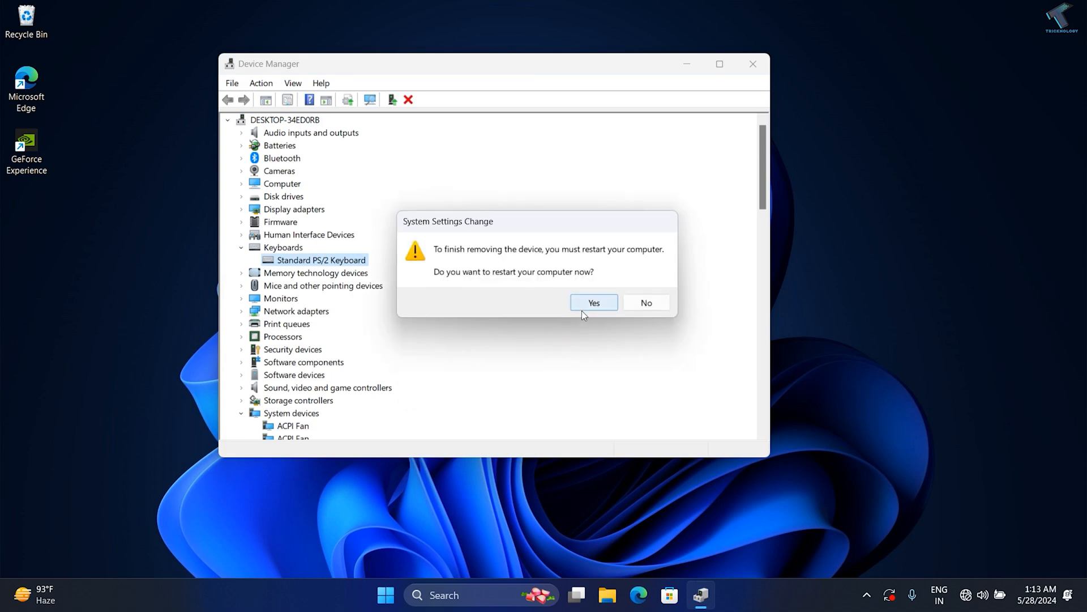
{"action": "left_click", "coordinate": [637, 308]}
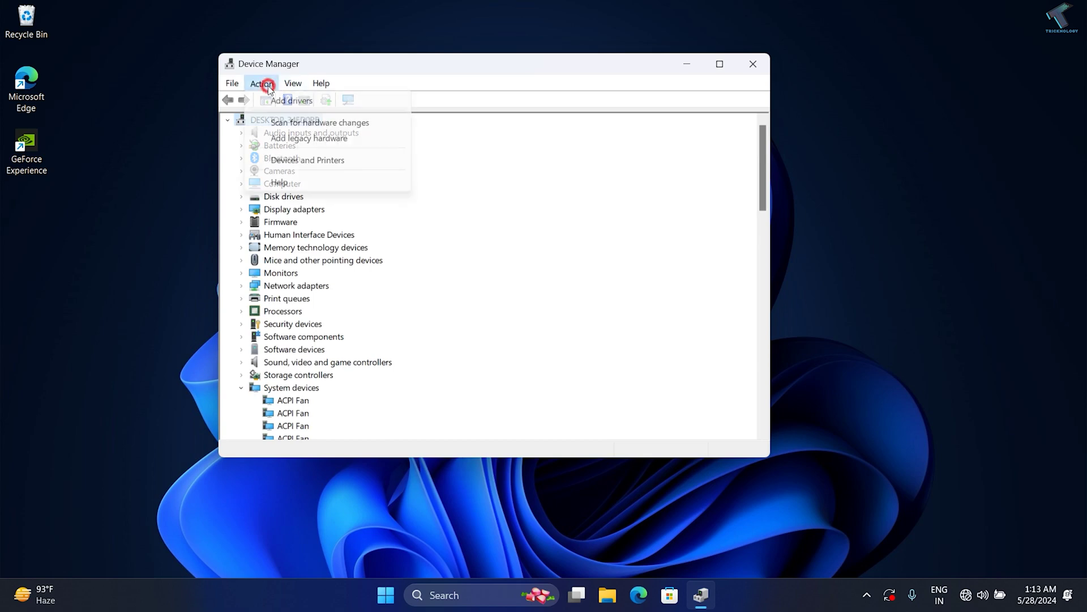
{"action": "mouse_move", "coordinate": [359, 126]}
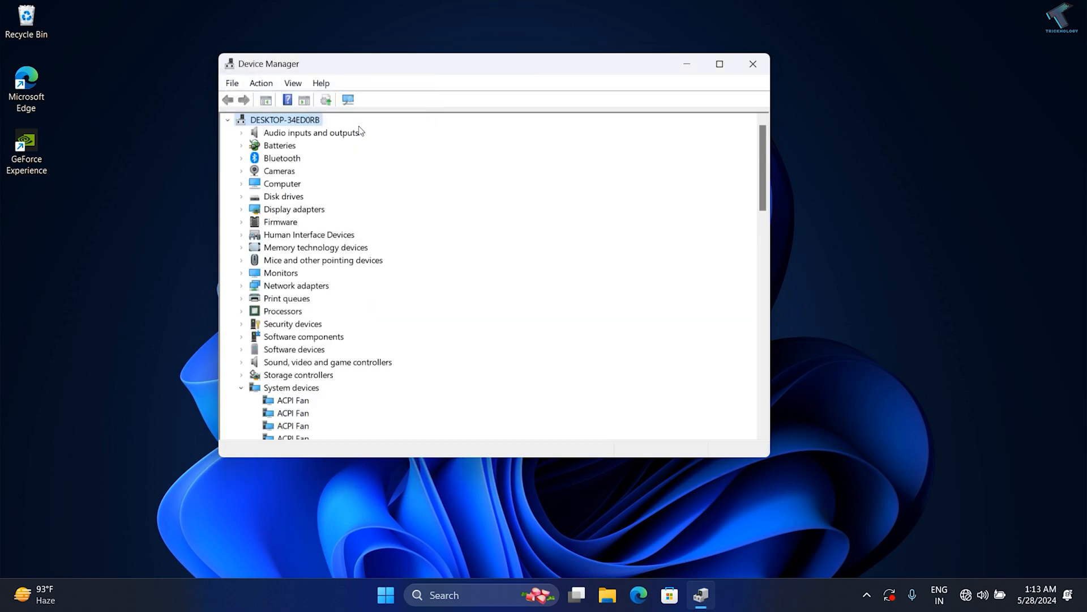
{"action": "mouse_move", "coordinate": [281, 317]}
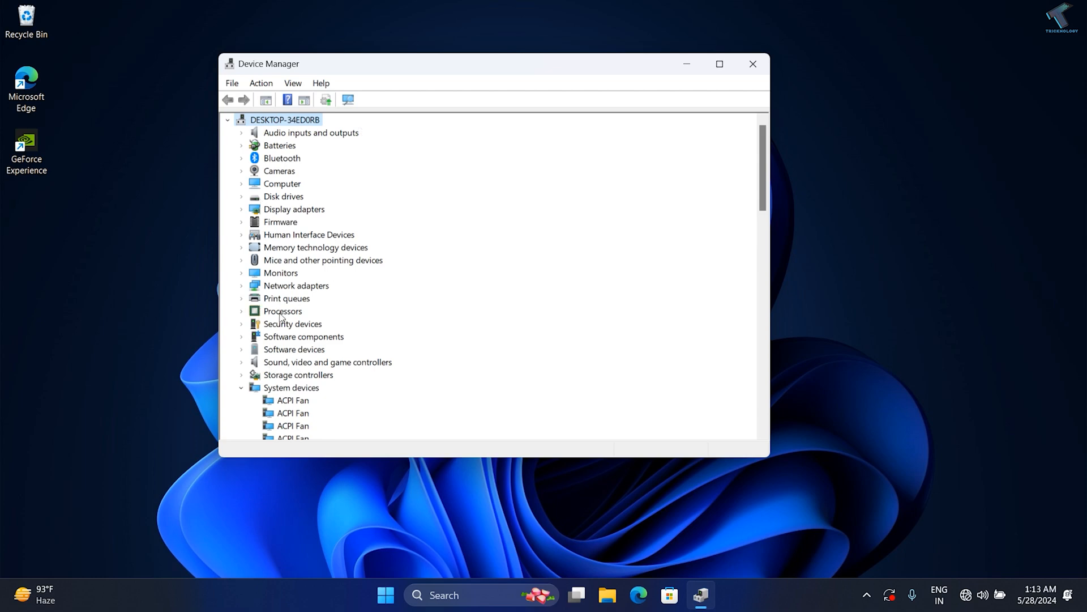
{"action": "mouse_move", "coordinate": [385, 611]}
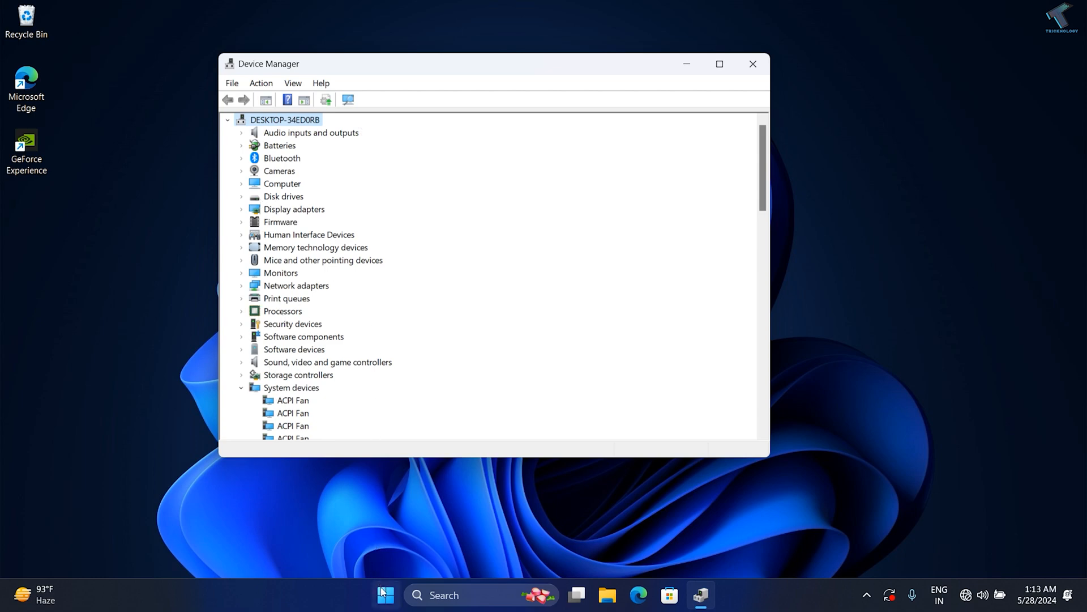
- Show the Start menu's power options: Sleep, Shut down and Restart
{"action": "left_click", "coordinate": [386, 611]}
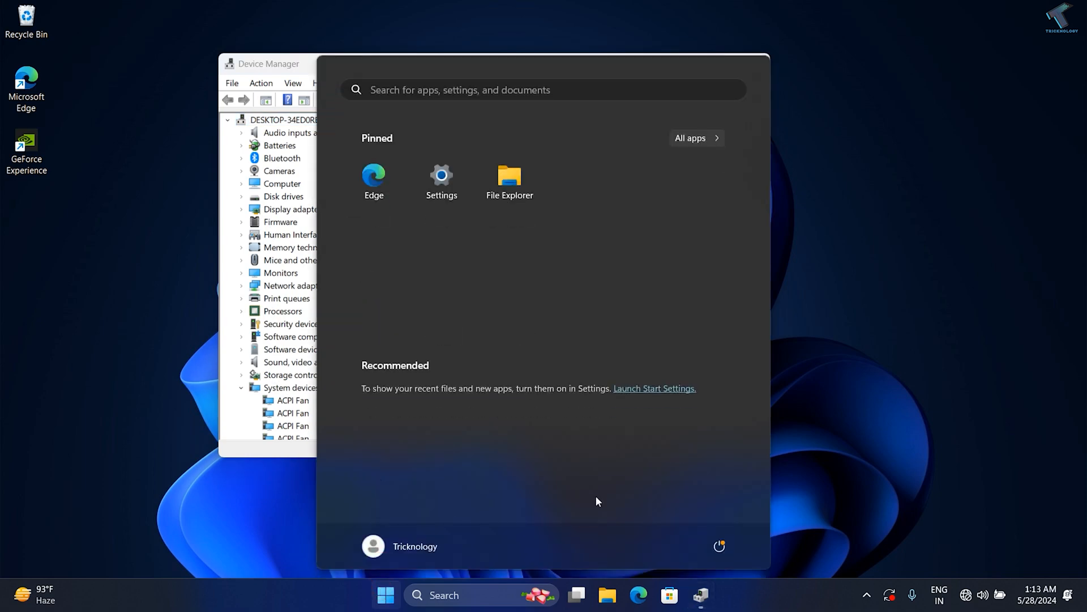
{"action": "mouse_move", "coordinate": [332, 283]}
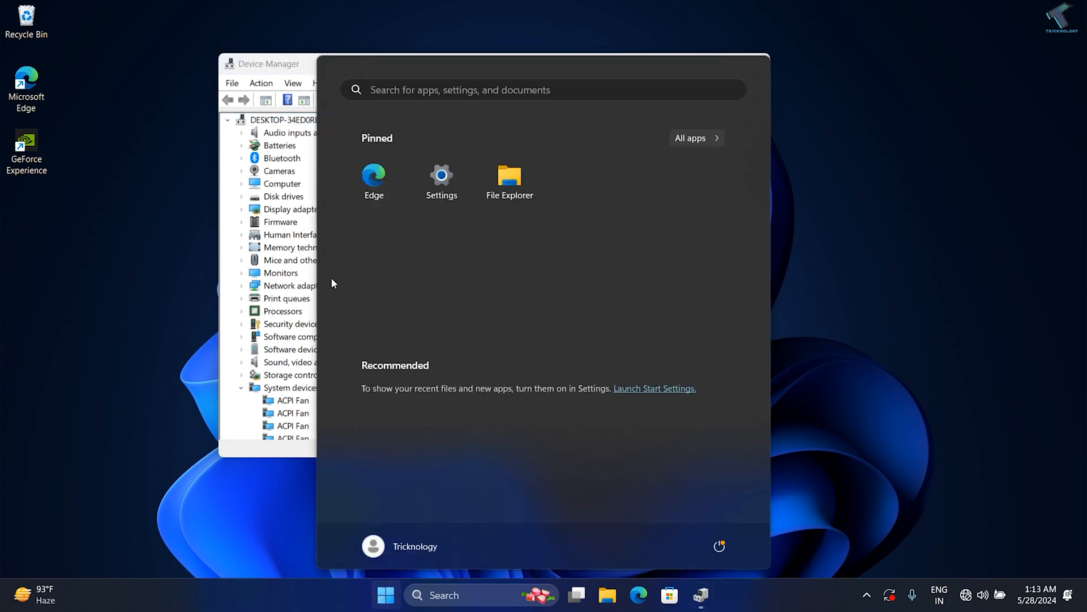
{"action": "mouse_move", "coordinate": [717, 546]}
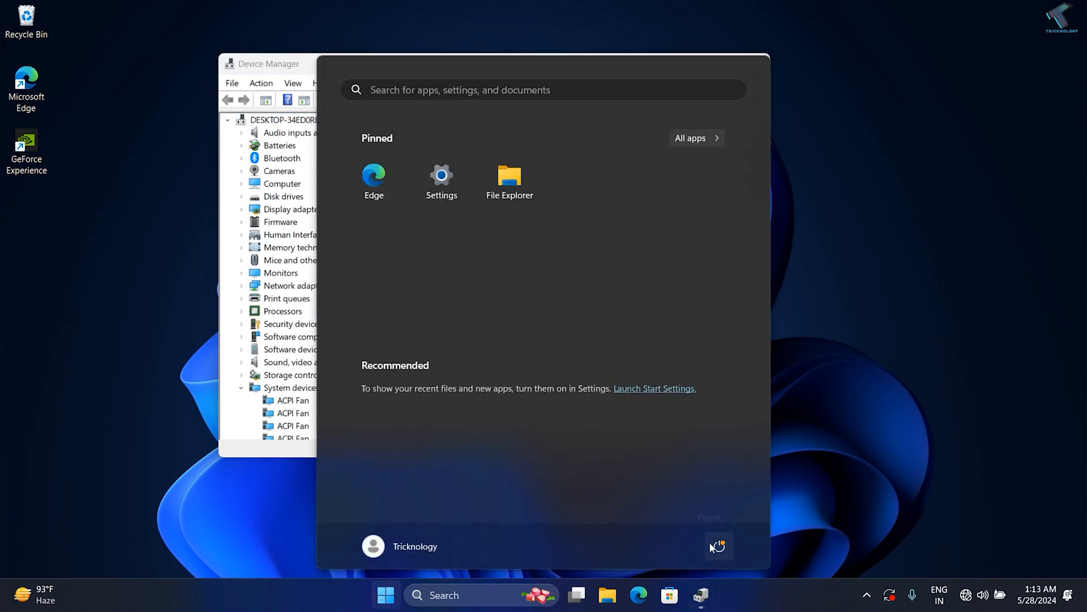
{"action": "left_click", "coordinate": [720, 547]}
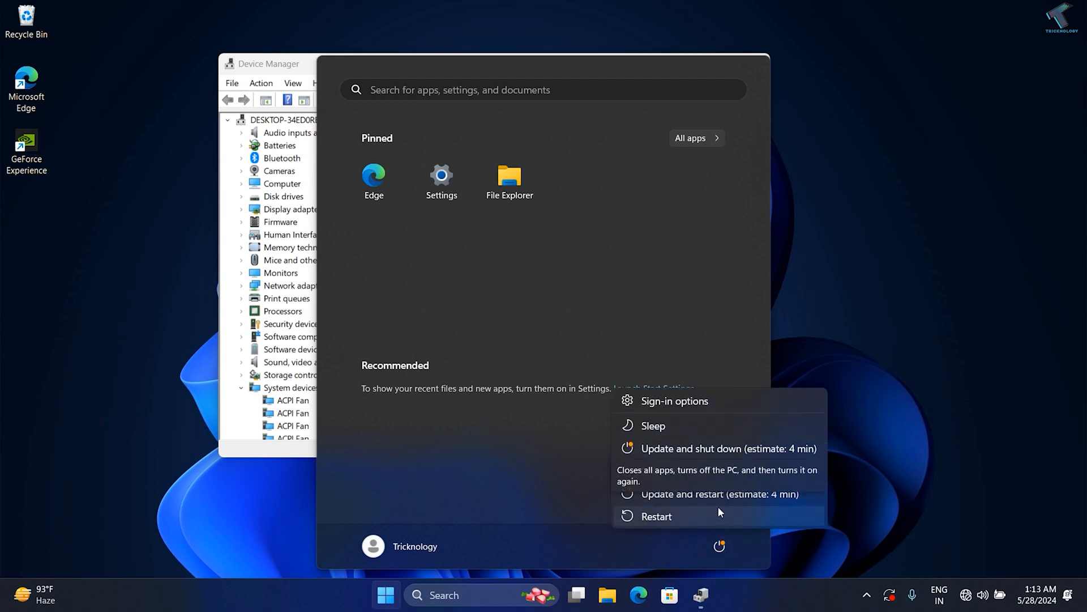